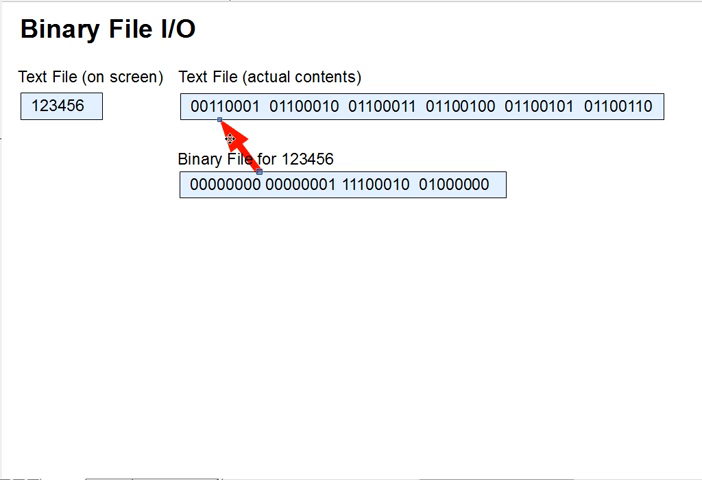
mouse_move(245, 140)
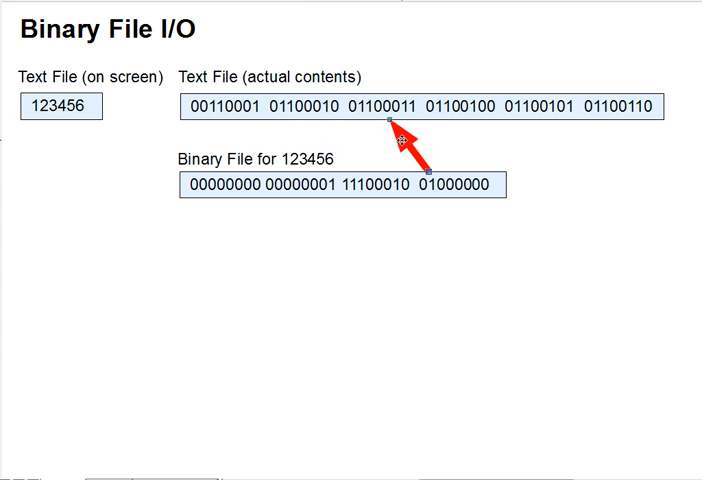
mouse_move(543, 148)
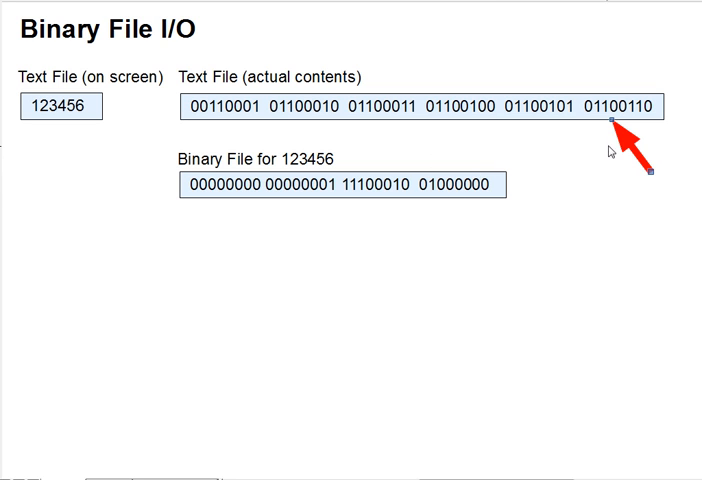
mouse_move(200, 124)
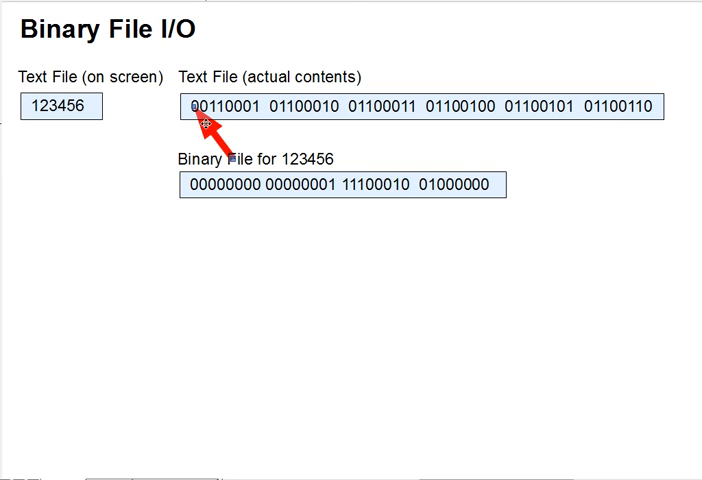
mouse_move(290, 130)
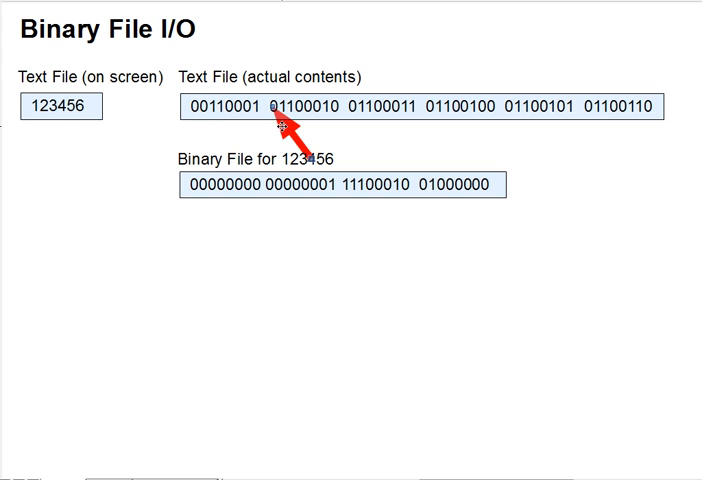
mouse_move(360, 137)
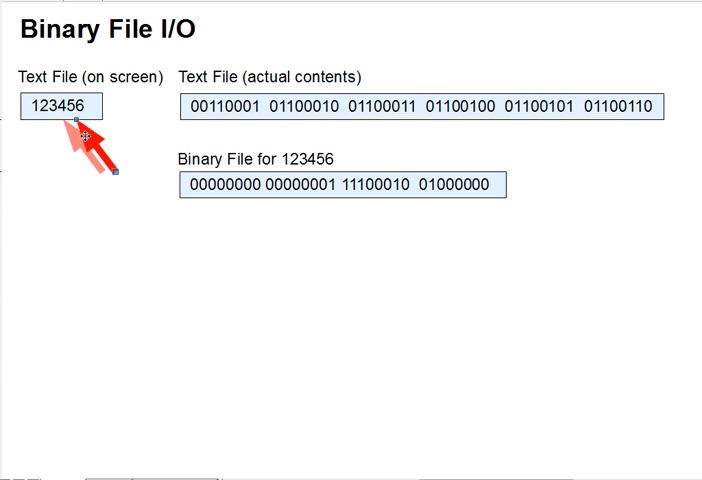
mouse_move(318, 145)
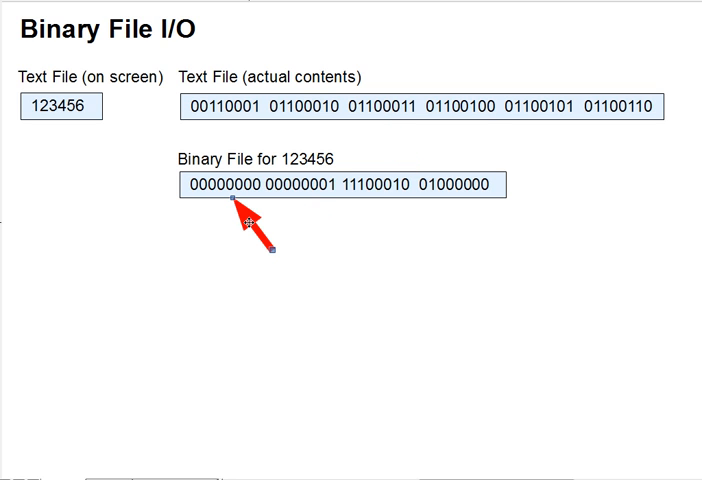
mouse_move(287, 217)
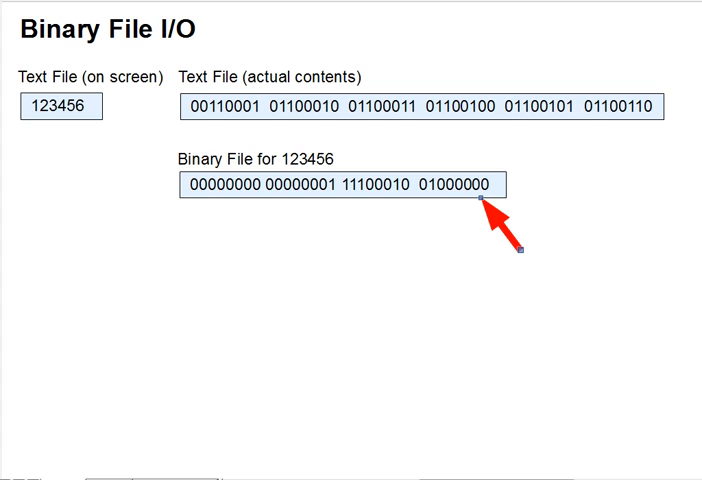
mouse_move(513, 228)
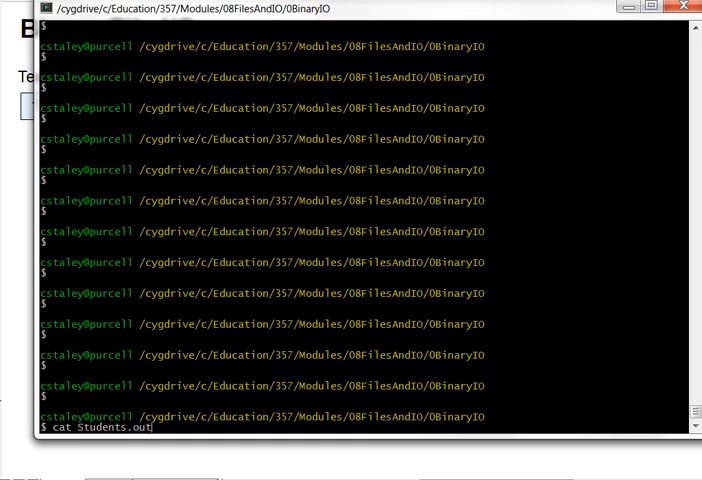
mouse_move(168, 216)
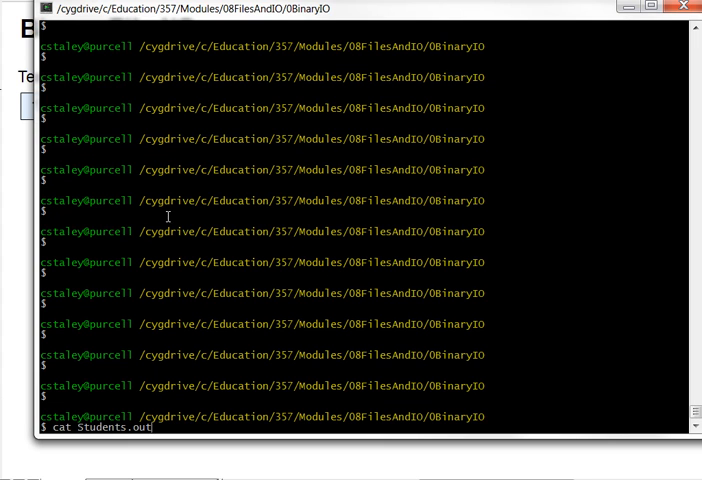
Run cat Students.out in the Cygwin terminal, printing the file as unreadable binary characters.
key(Return)
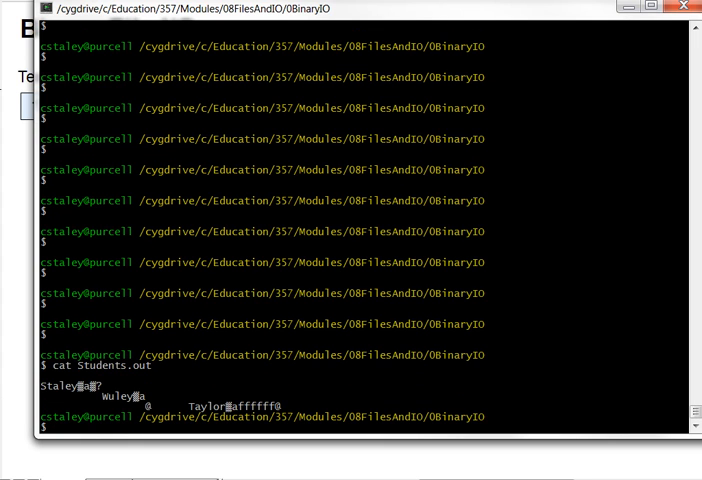
mouse_move(164, 213)
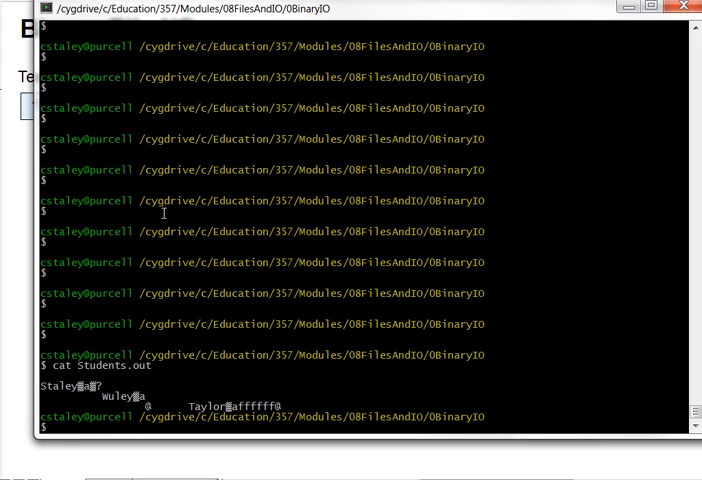